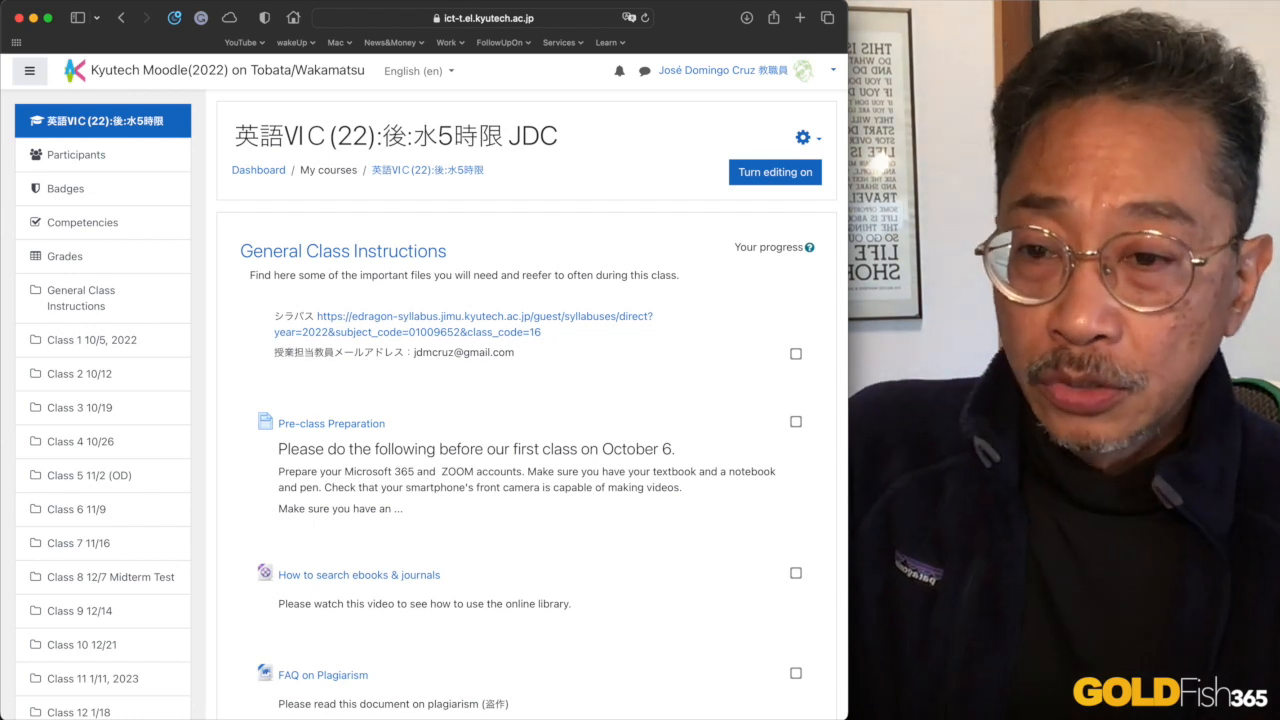
mouse_move(230, 497)
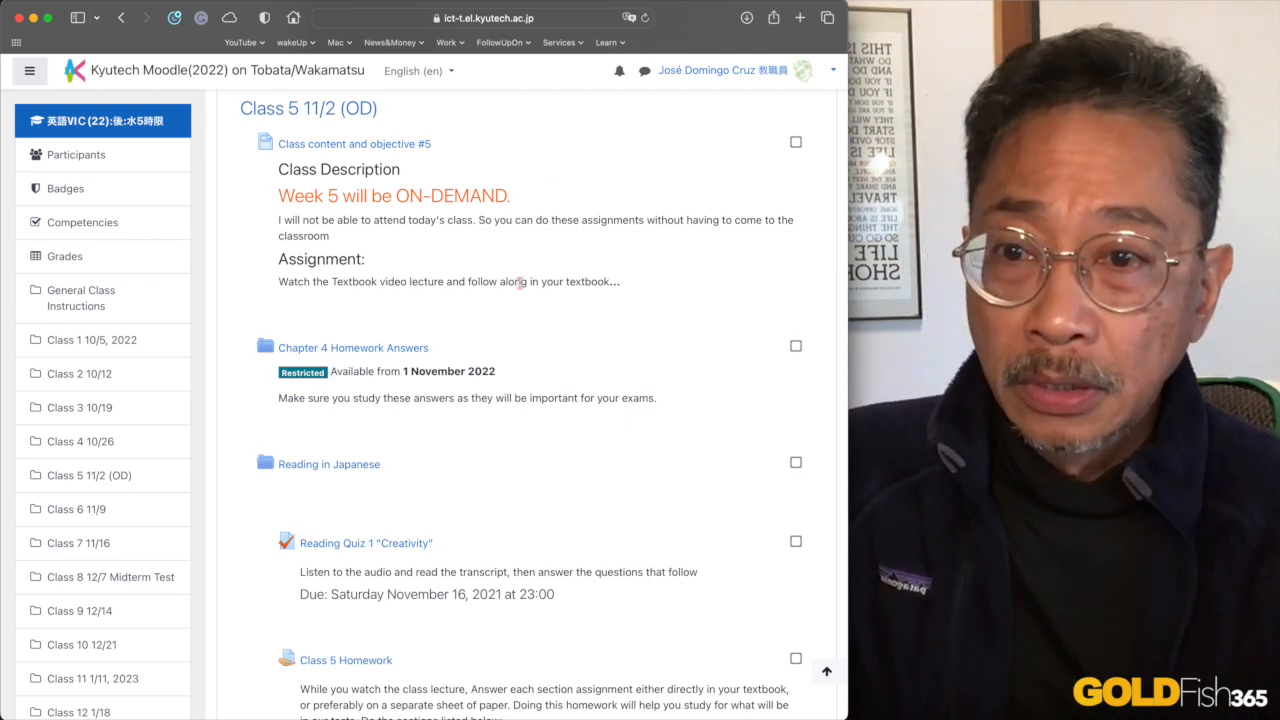
scroll(down, 3)
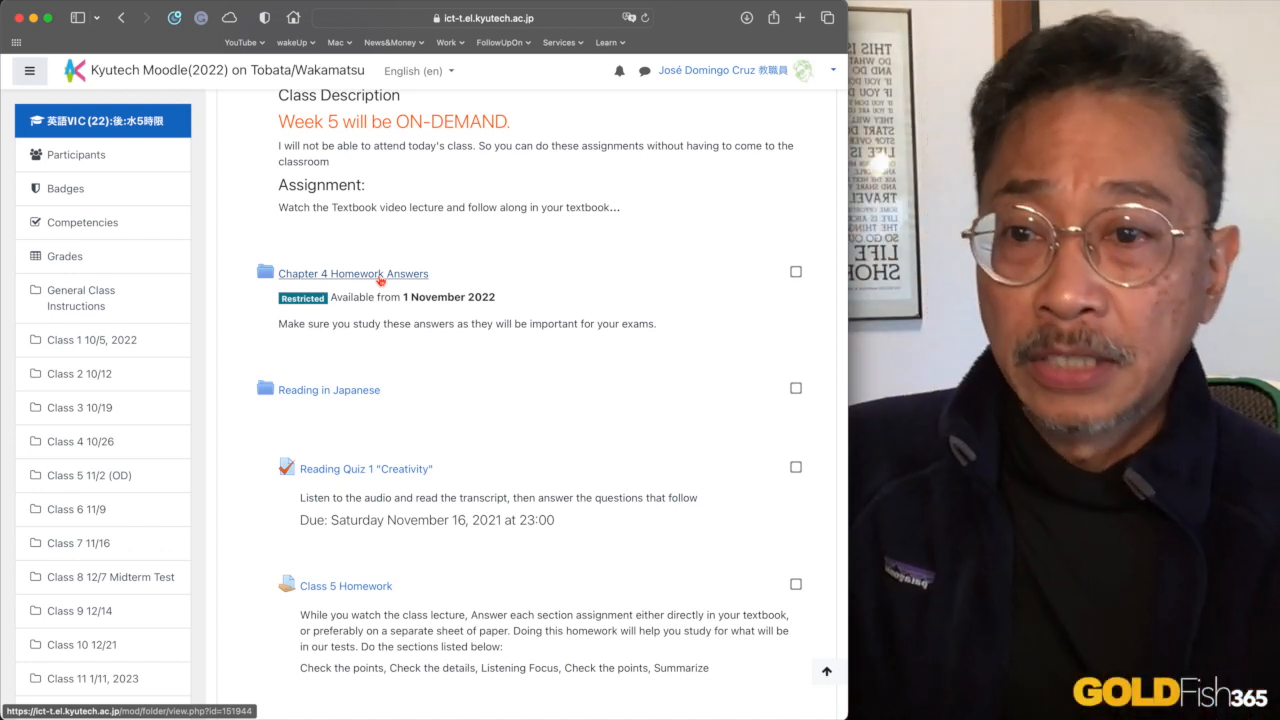
mouse_move(329, 389)
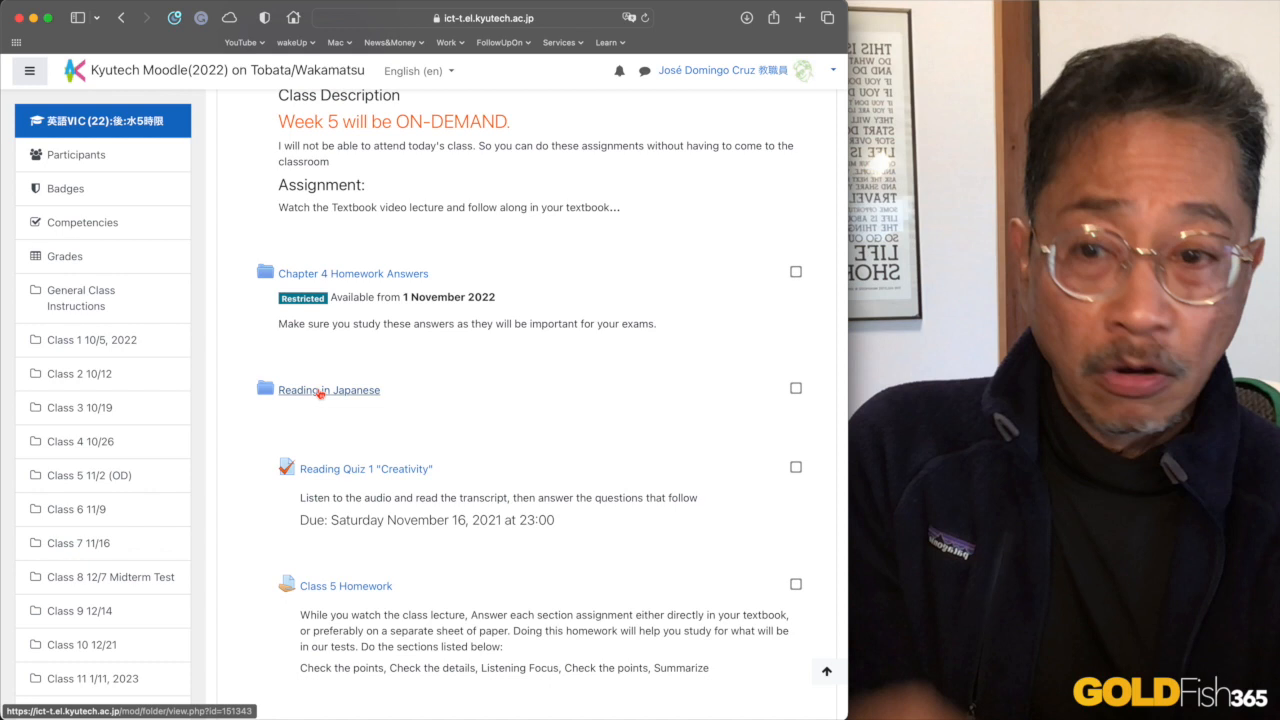
scroll(down, 3)
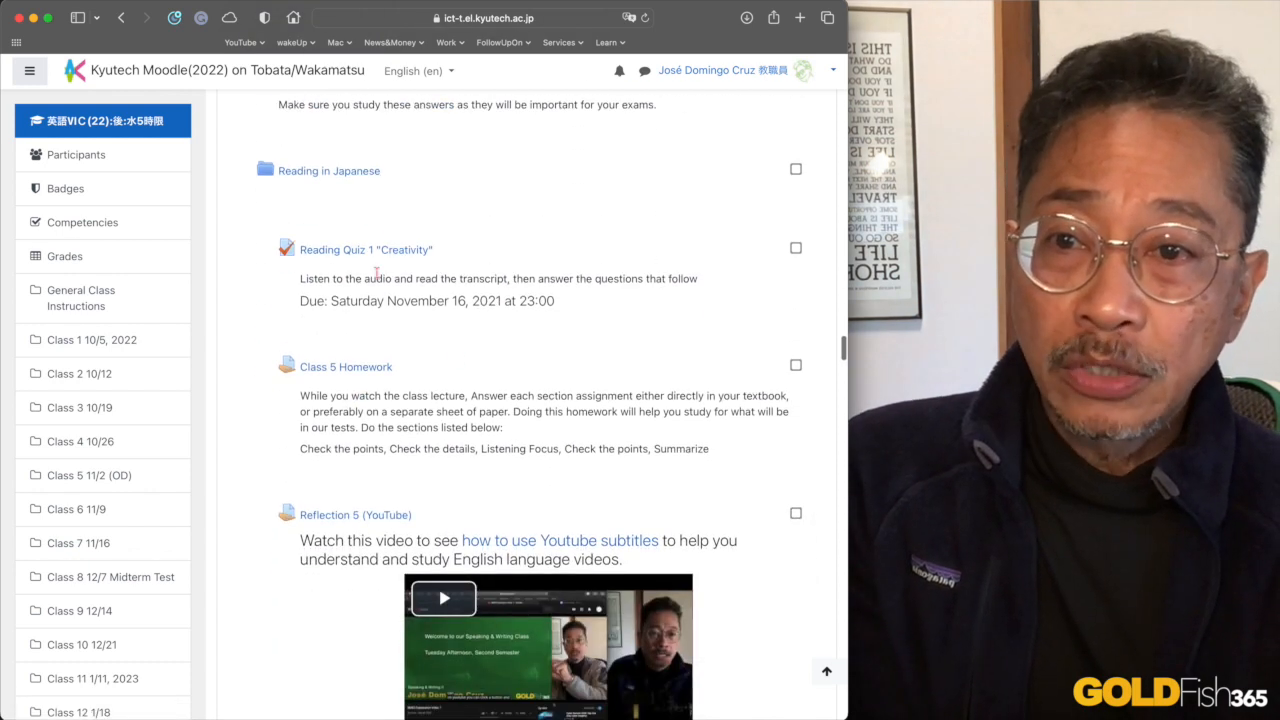
mouse_move(365, 249)
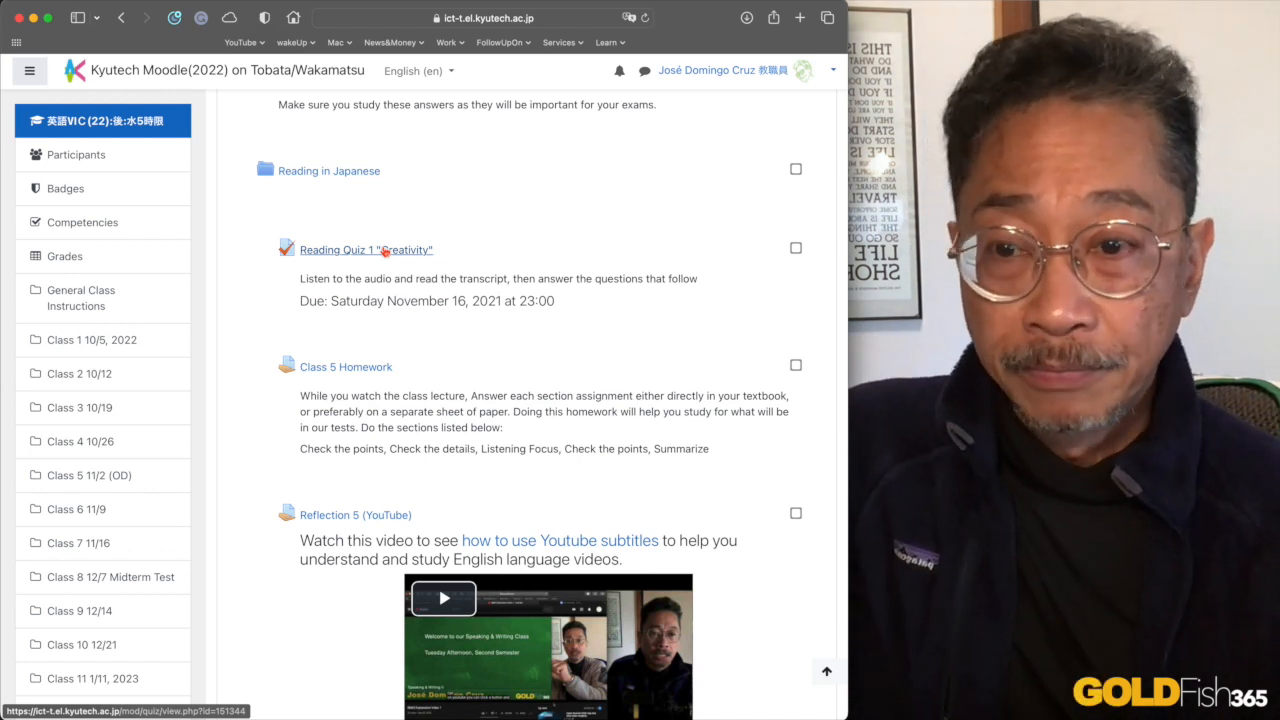
mouse_move(345, 367)
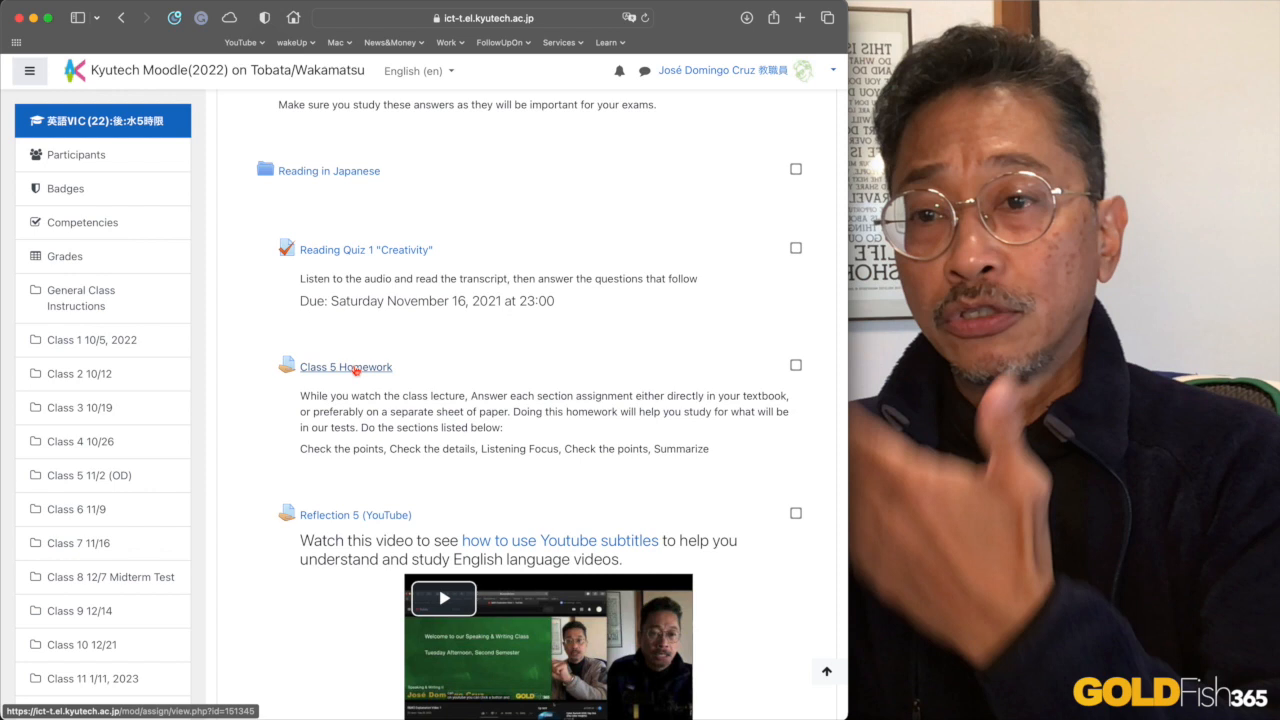
scroll(down, 3)
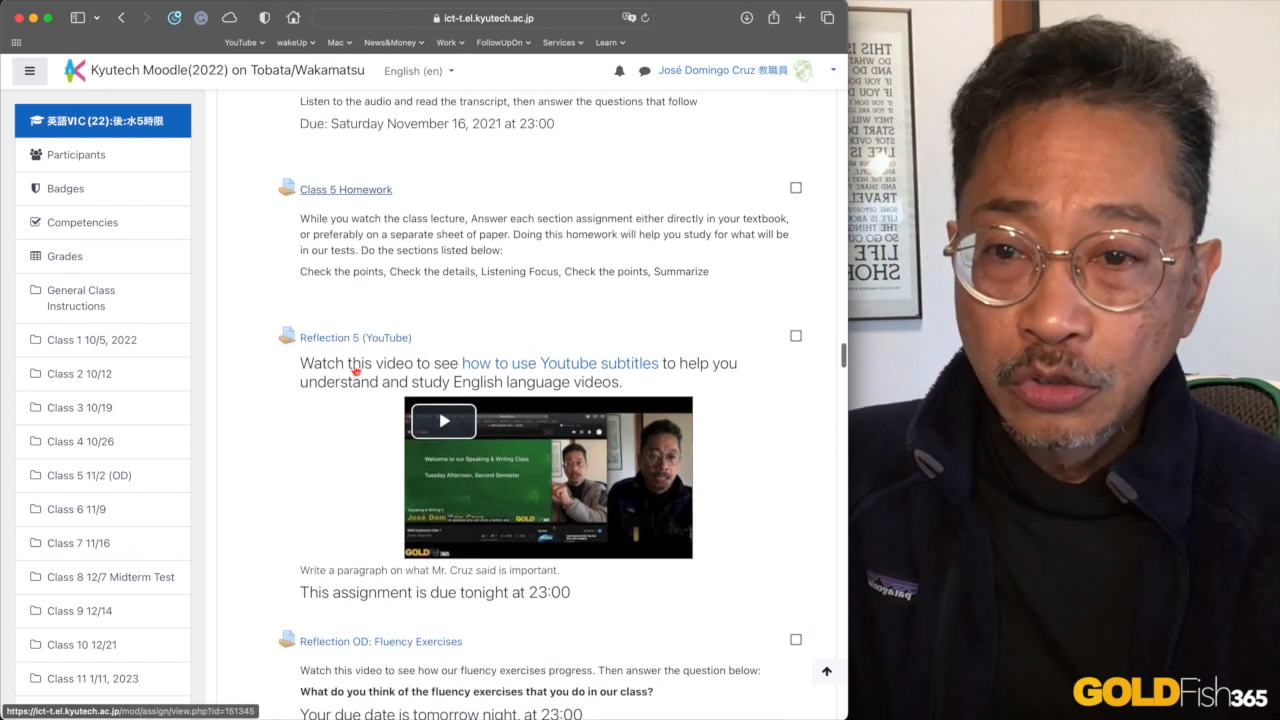
scroll(down, 3)
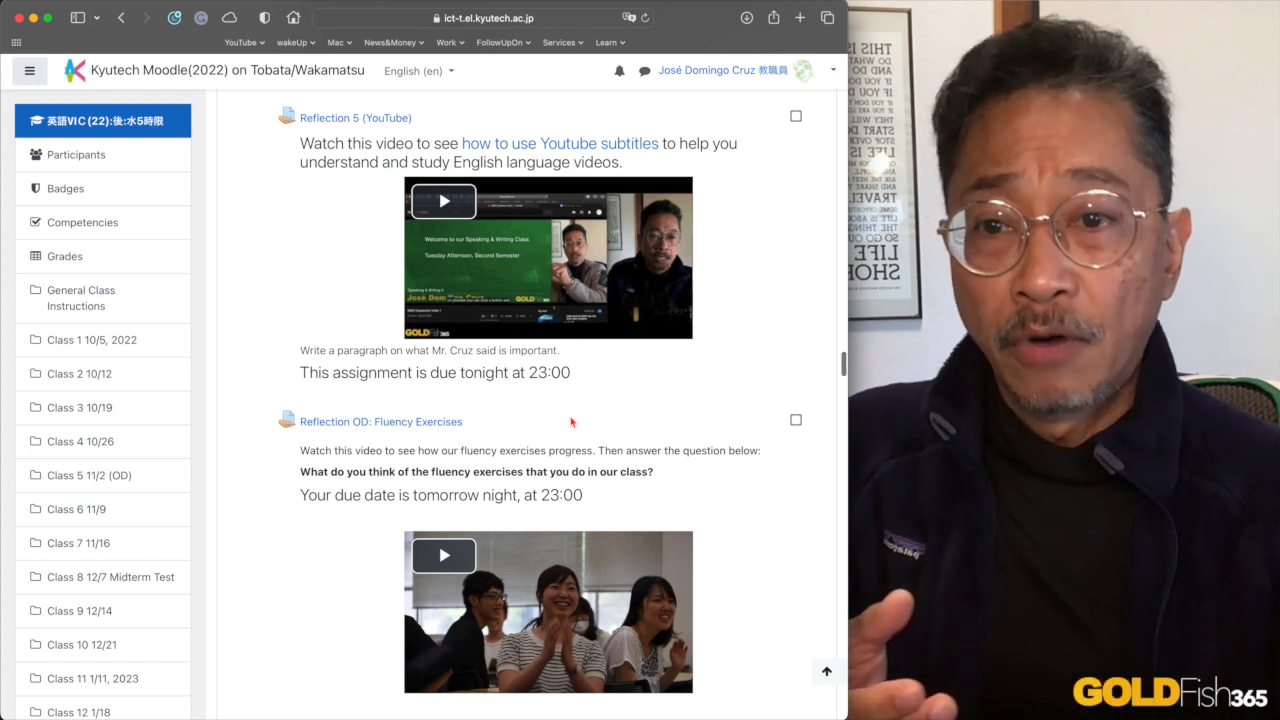
scroll(up, 3)
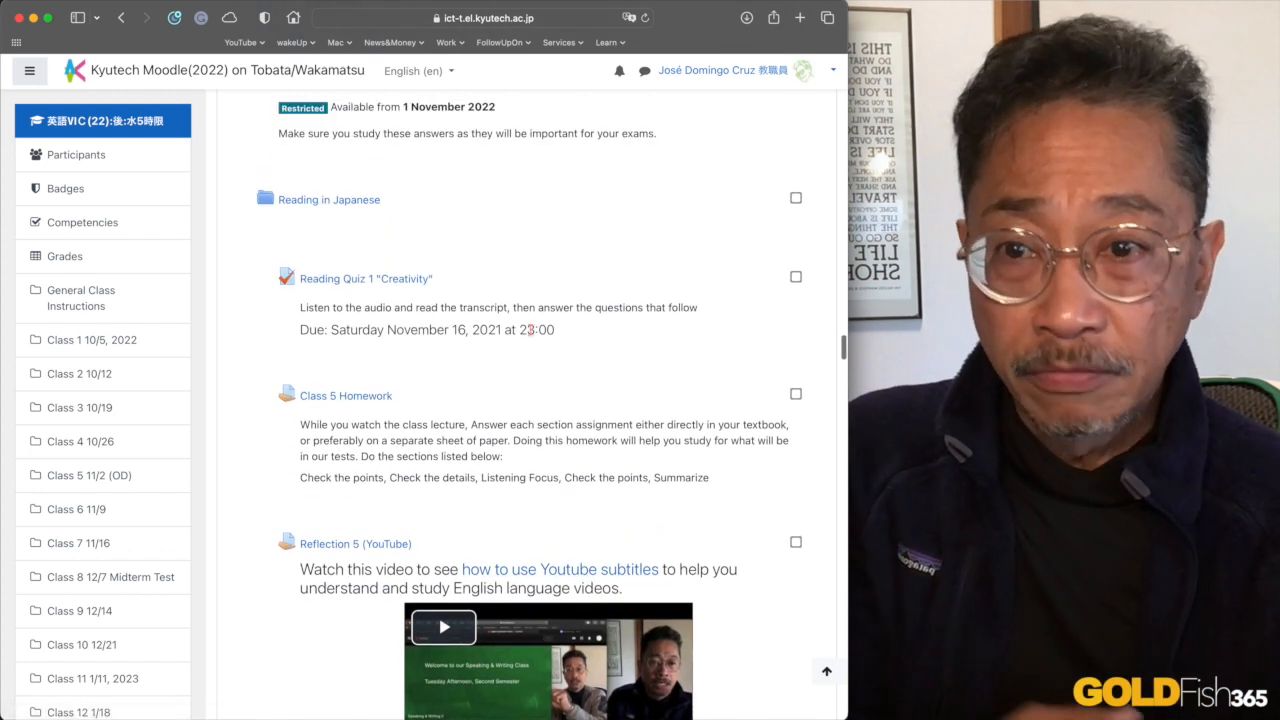